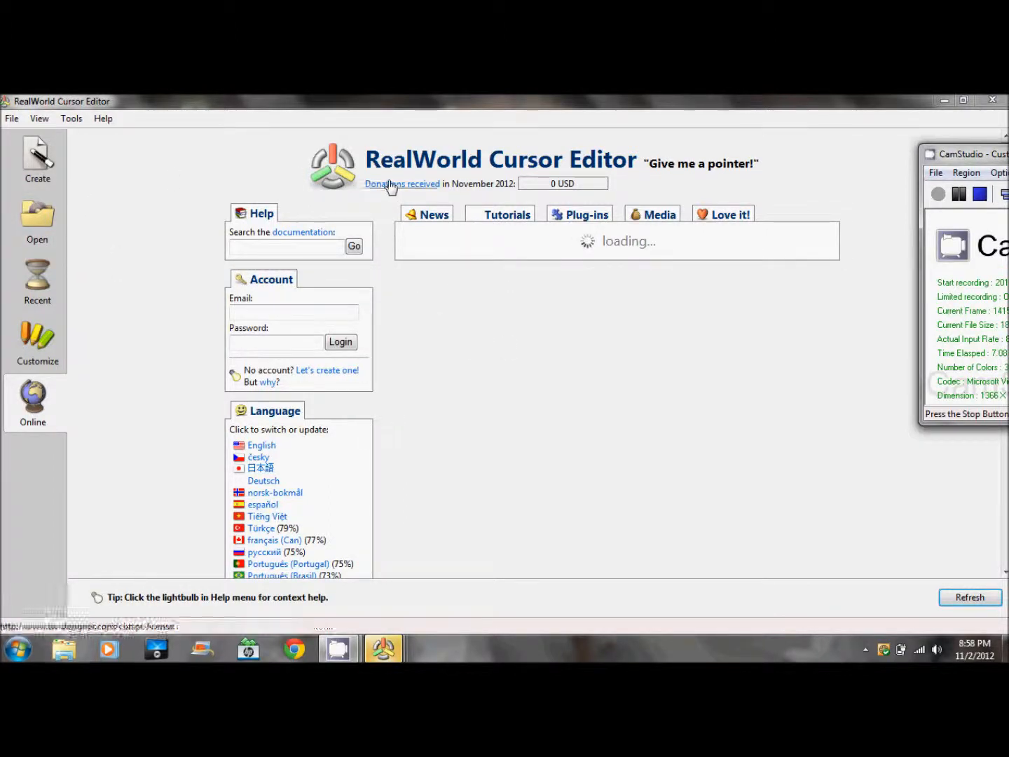
- Show the Tutorials list on the Online start page
click(508, 214)
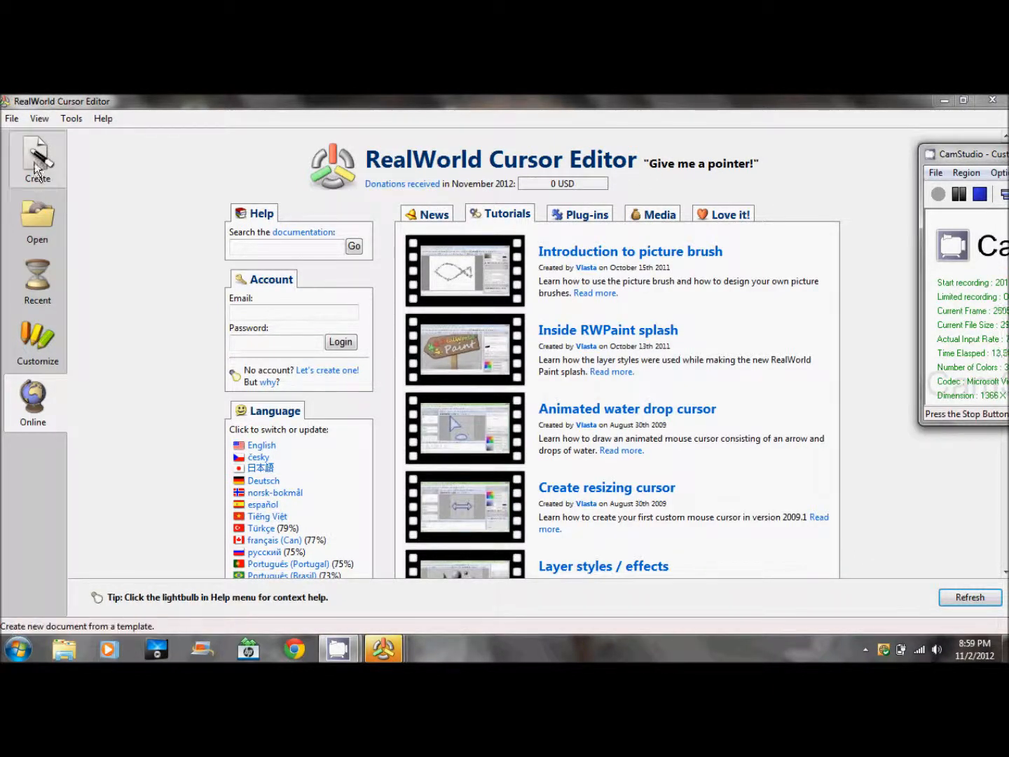
- Go to the Create page from the left sidebar
click(37, 157)
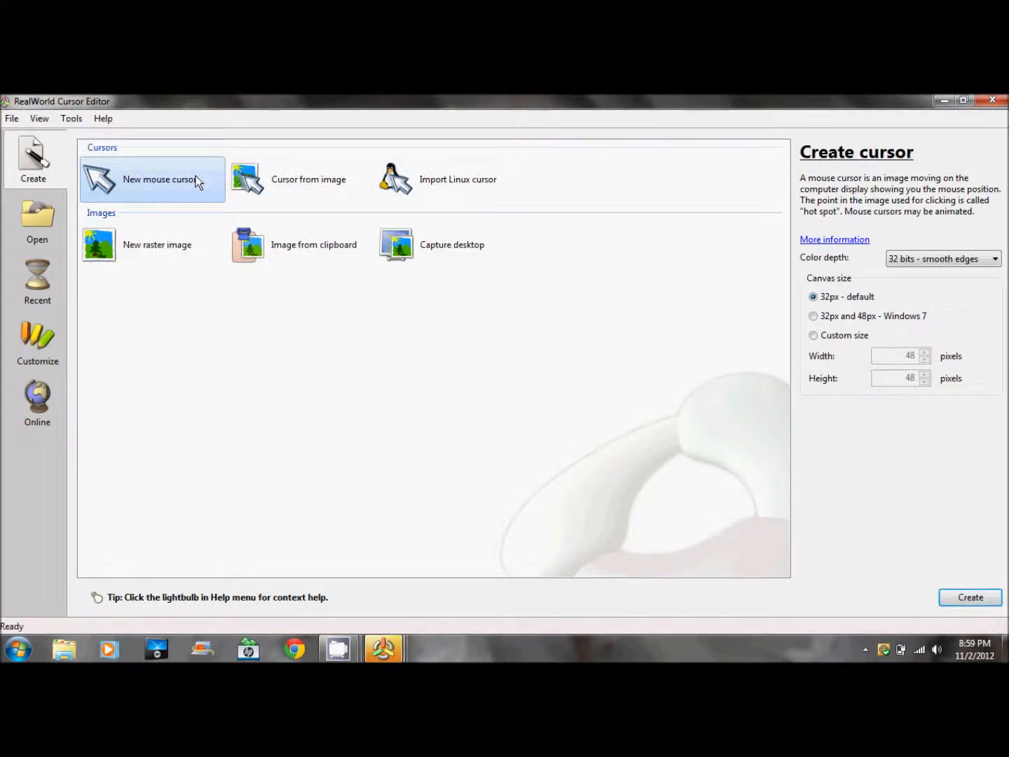
mouse_move(147, 185)
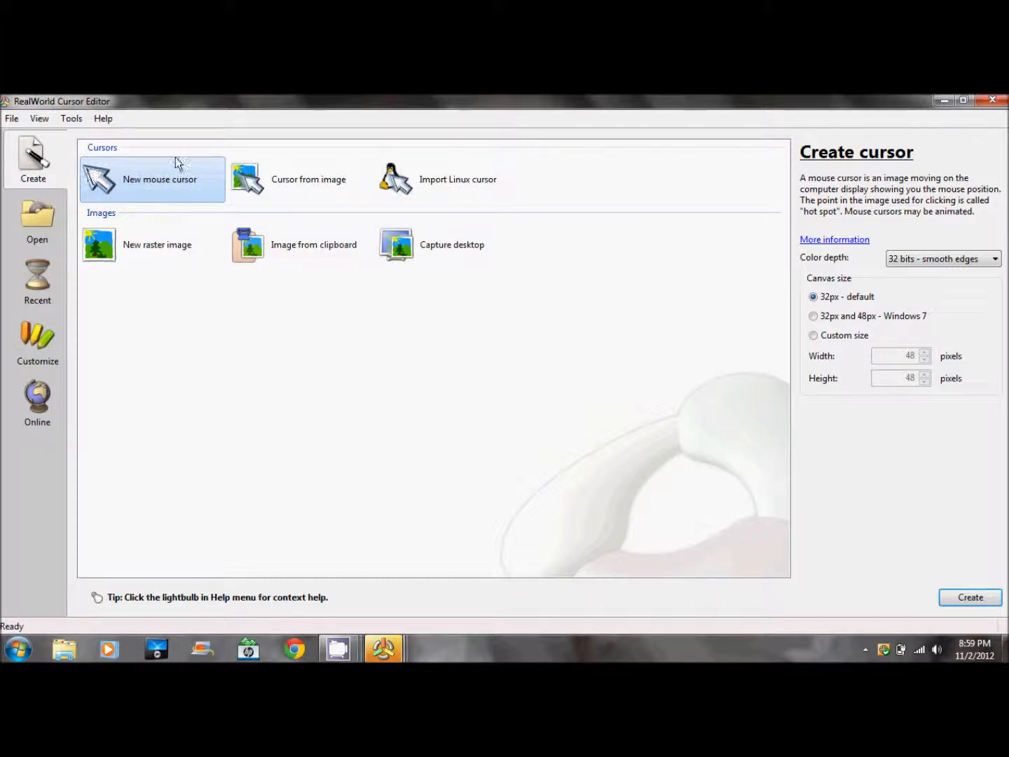
mouse_move(13, 115)
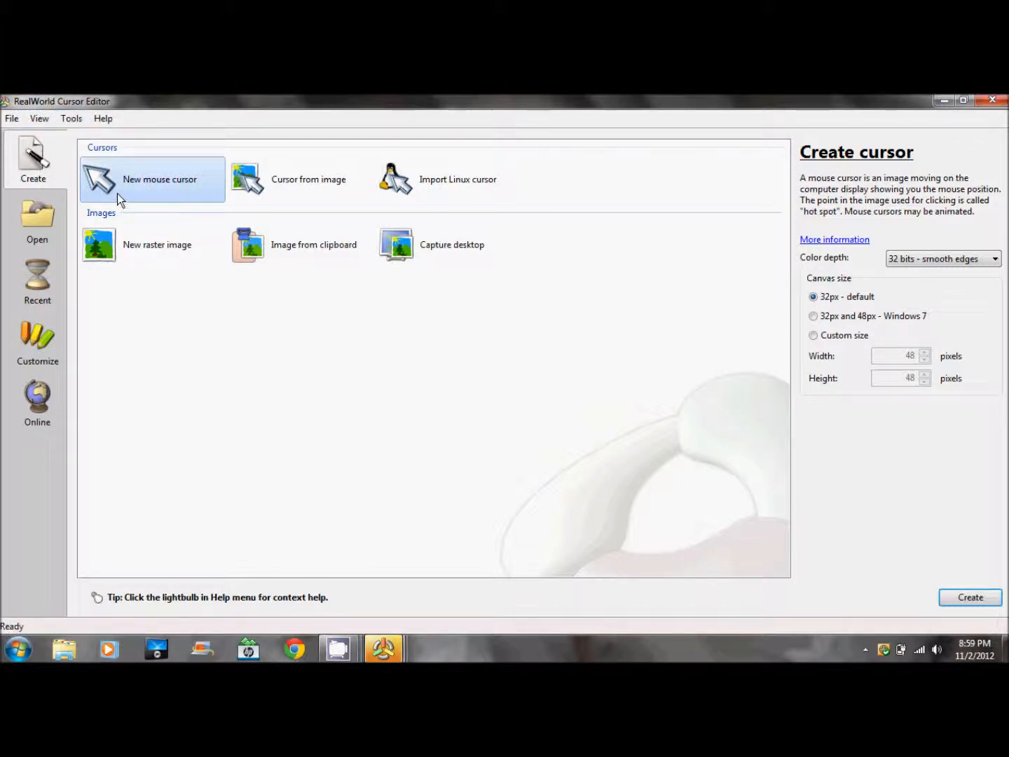
mouse_move(325, 468)
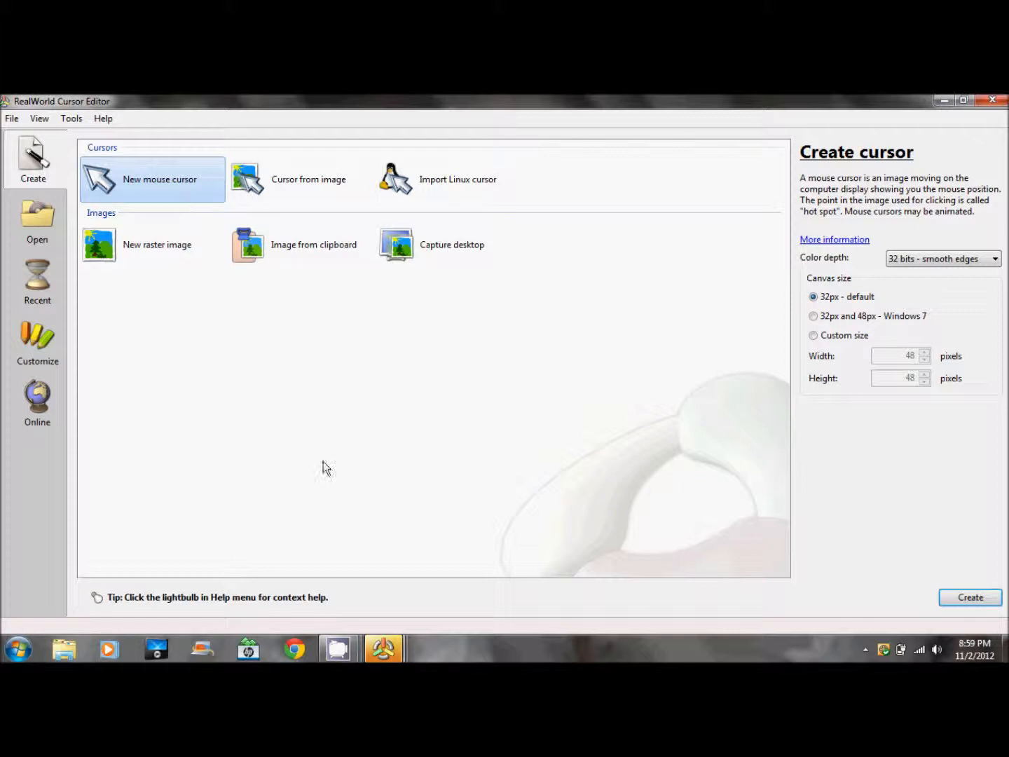
mouse_move(359, 546)
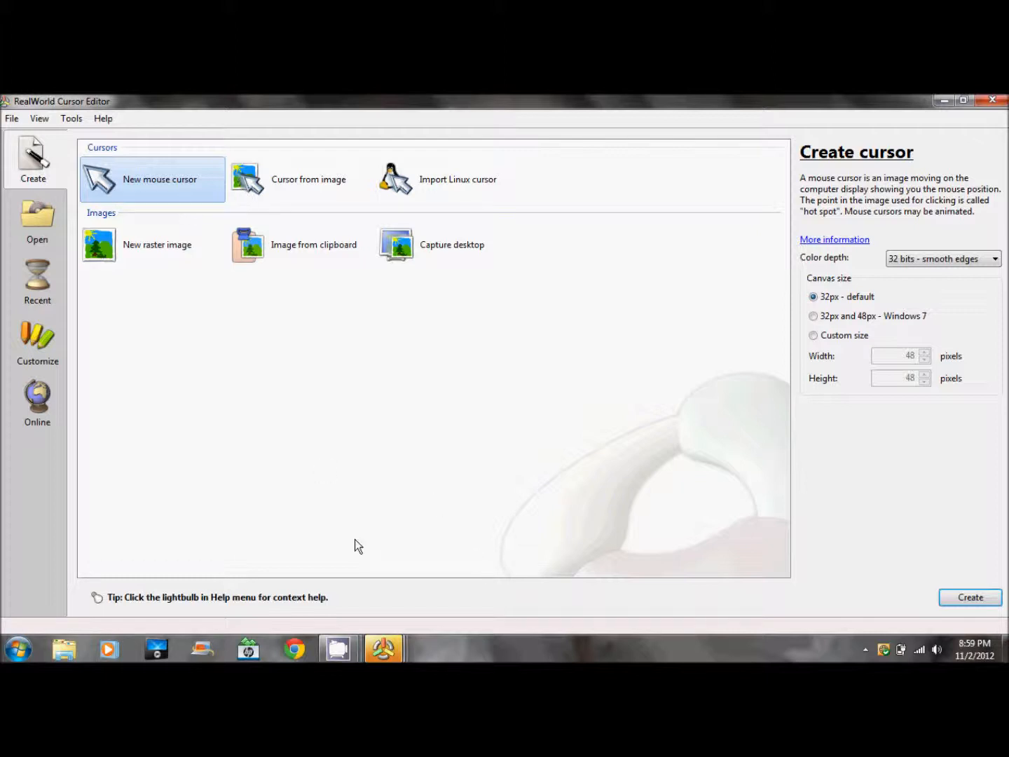
- Create the 32x32 cursor, add a white arrow shape and move it toward the canvas centre
click(970, 597)
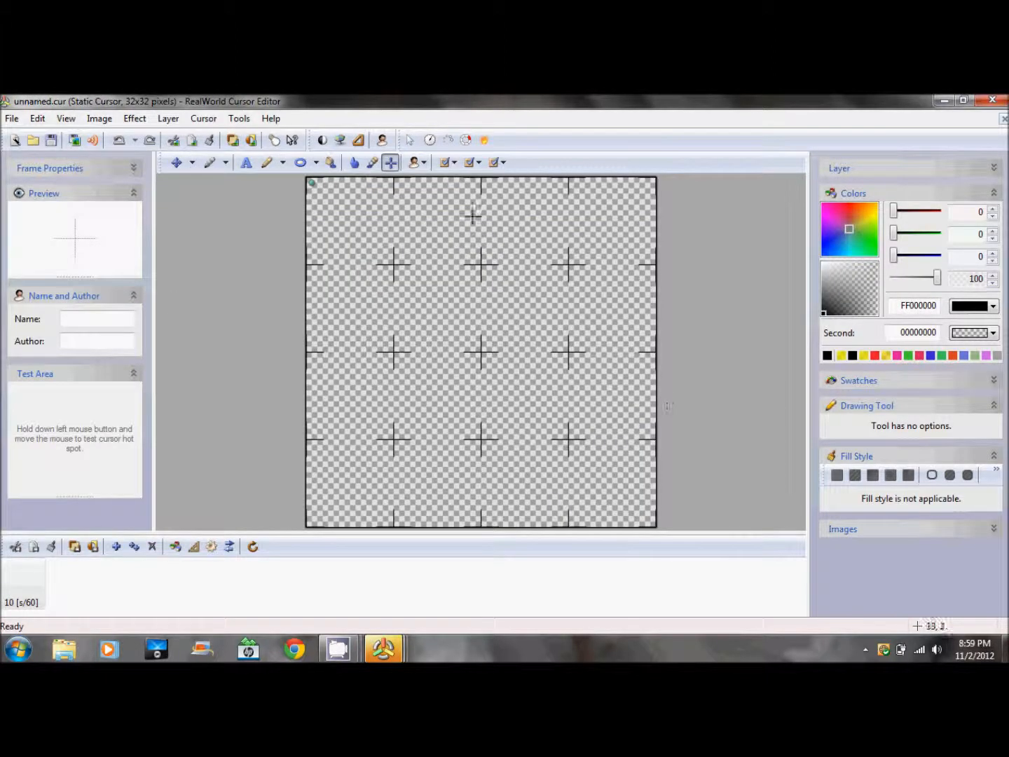
mouse_move(412, 140)
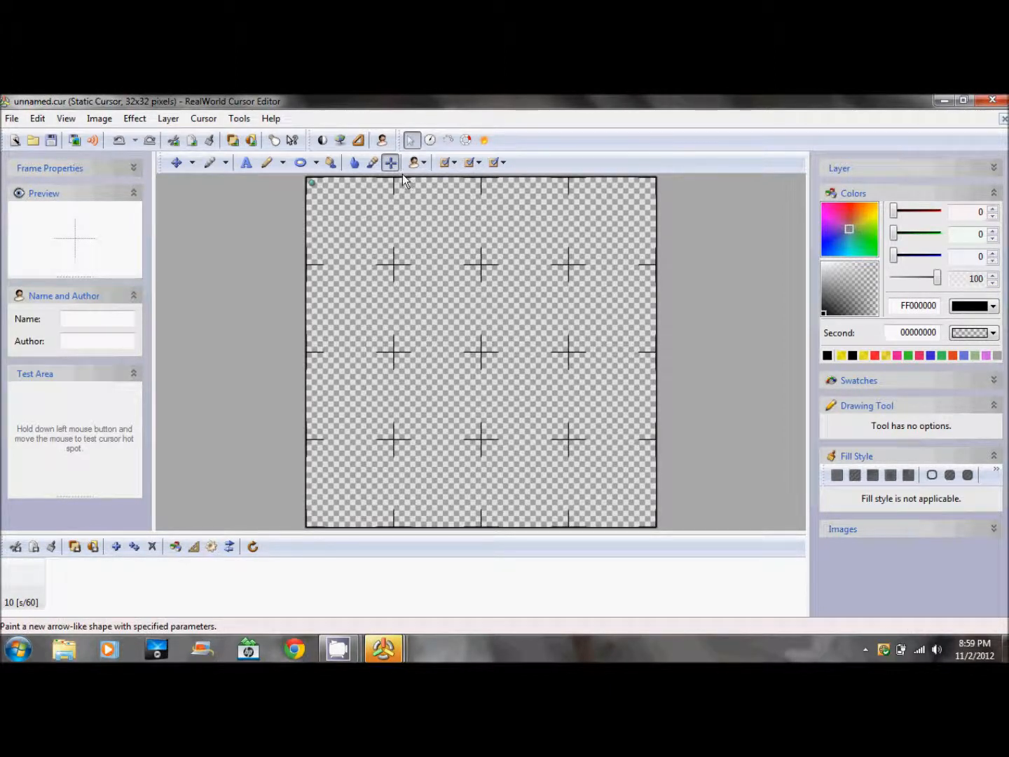
mouse_move(269, 255)
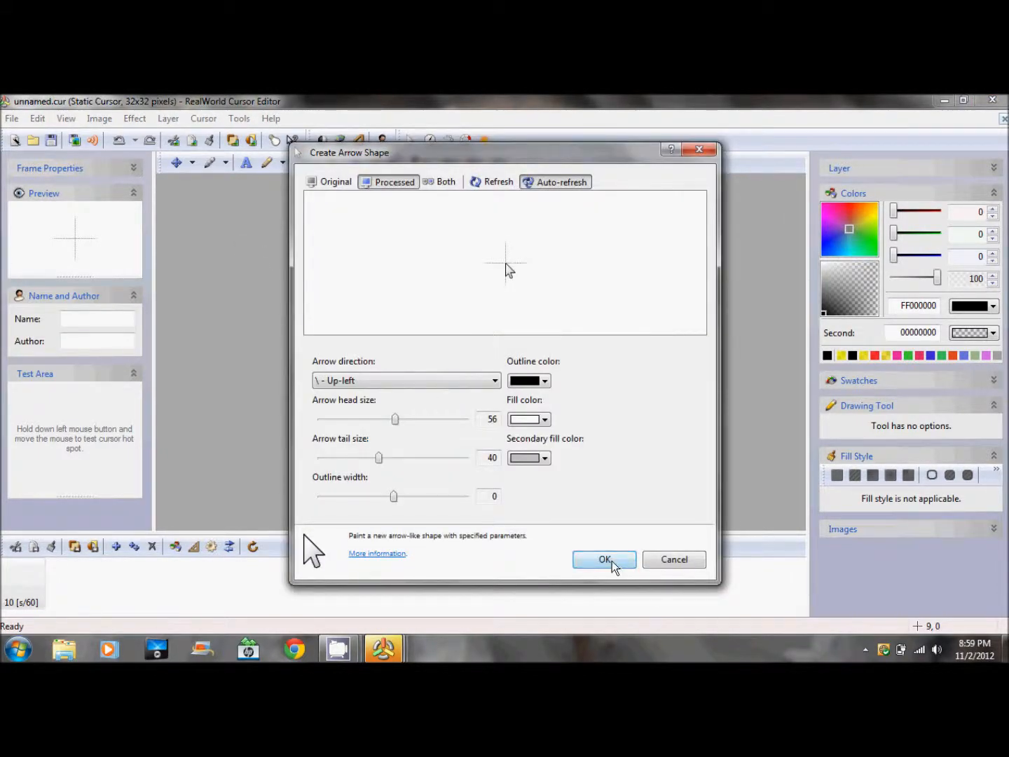
click(604, 559)
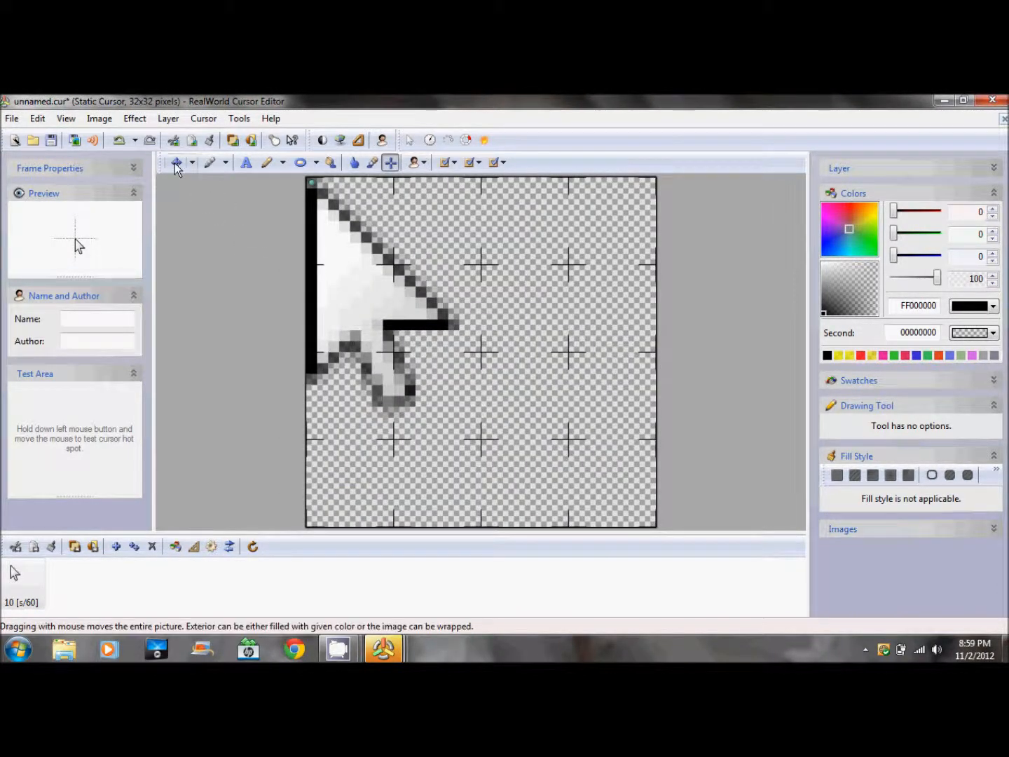
click(177, 163)
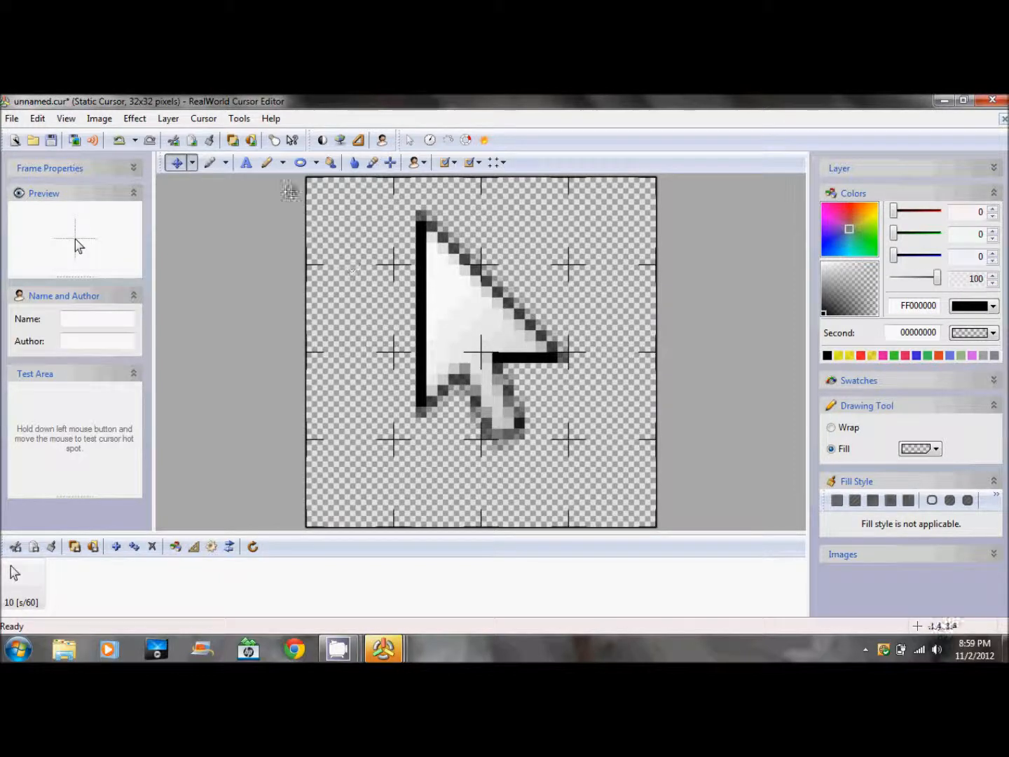
- Draw an ellipse covering the whole canvas and recolour it translucent yellow
click(300, 163)
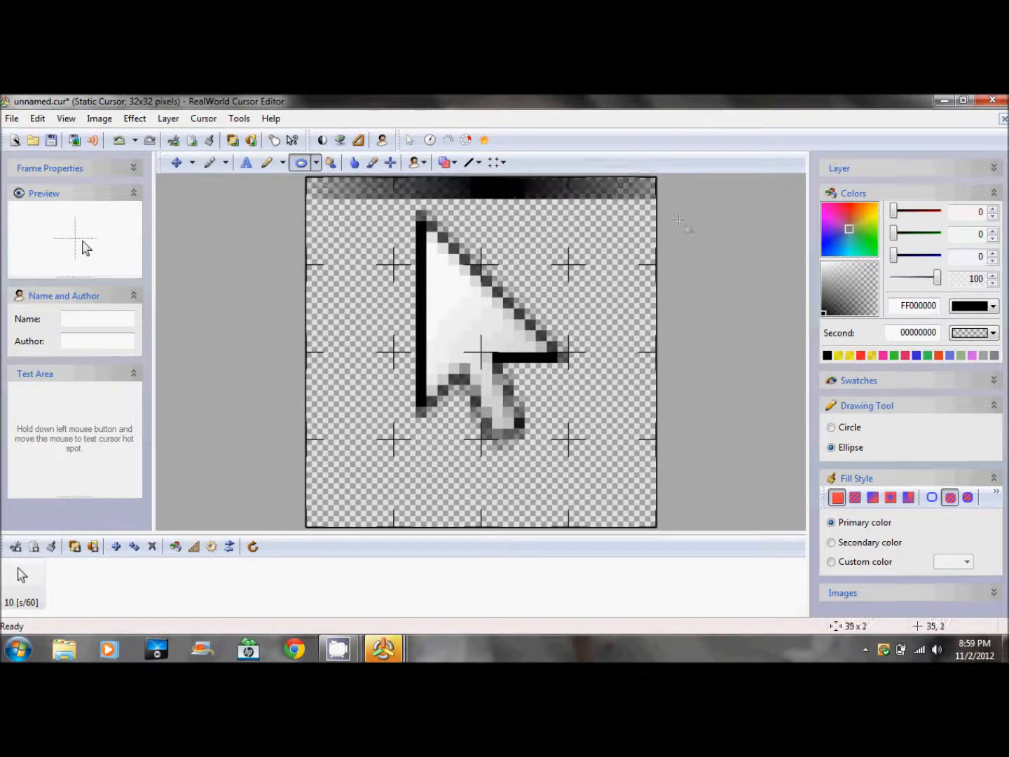
drag(322, 196, 638, 519)
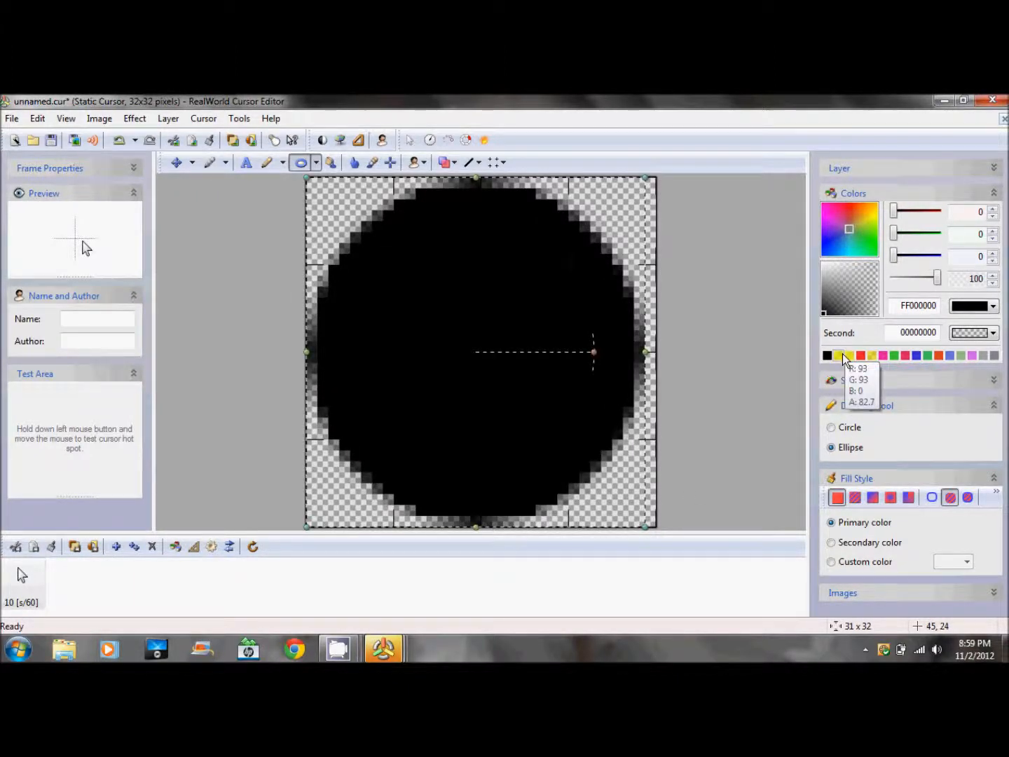
click(848, 356)
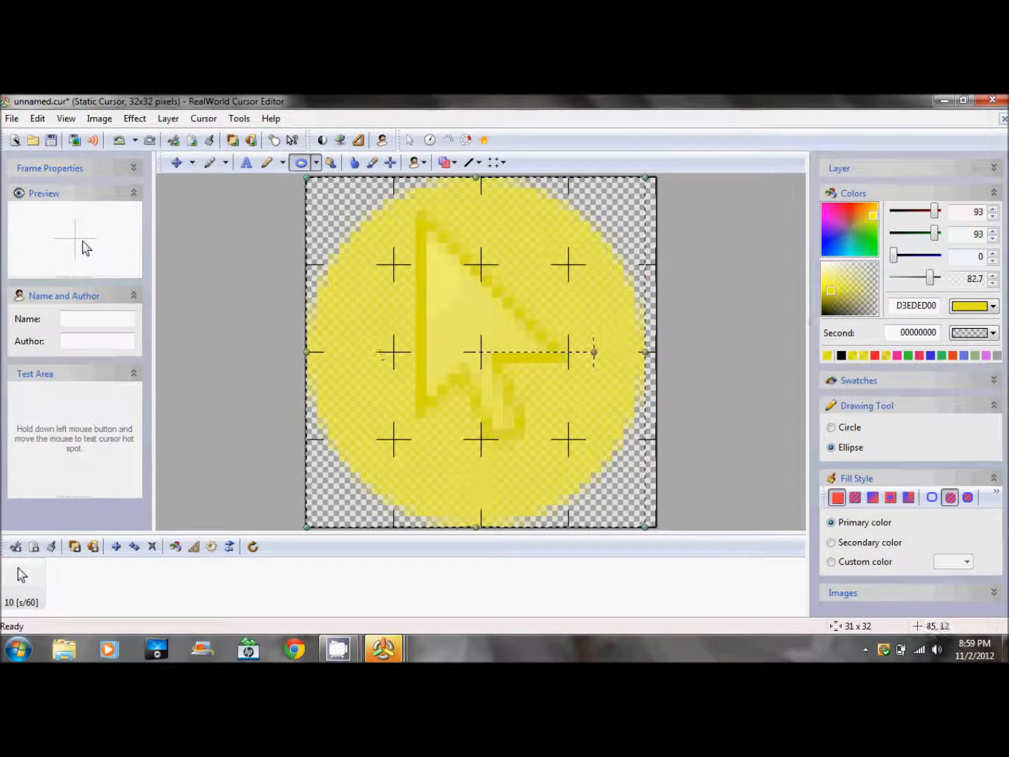
mouse_move(830, 292)
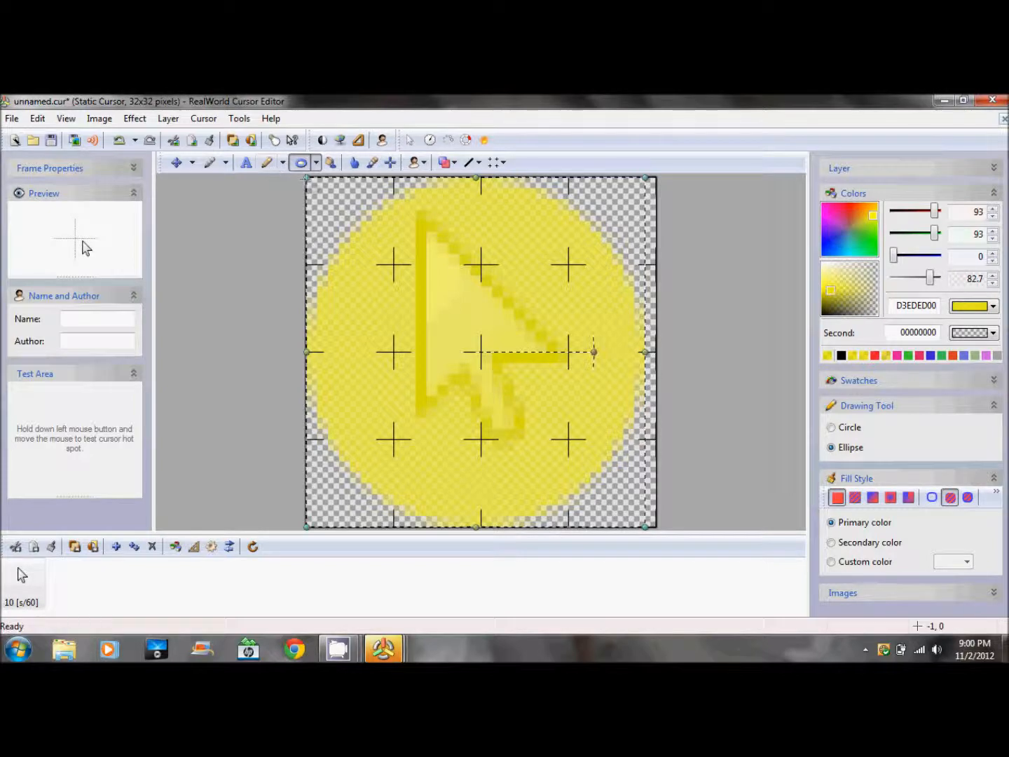
mouse_move(390, 162)
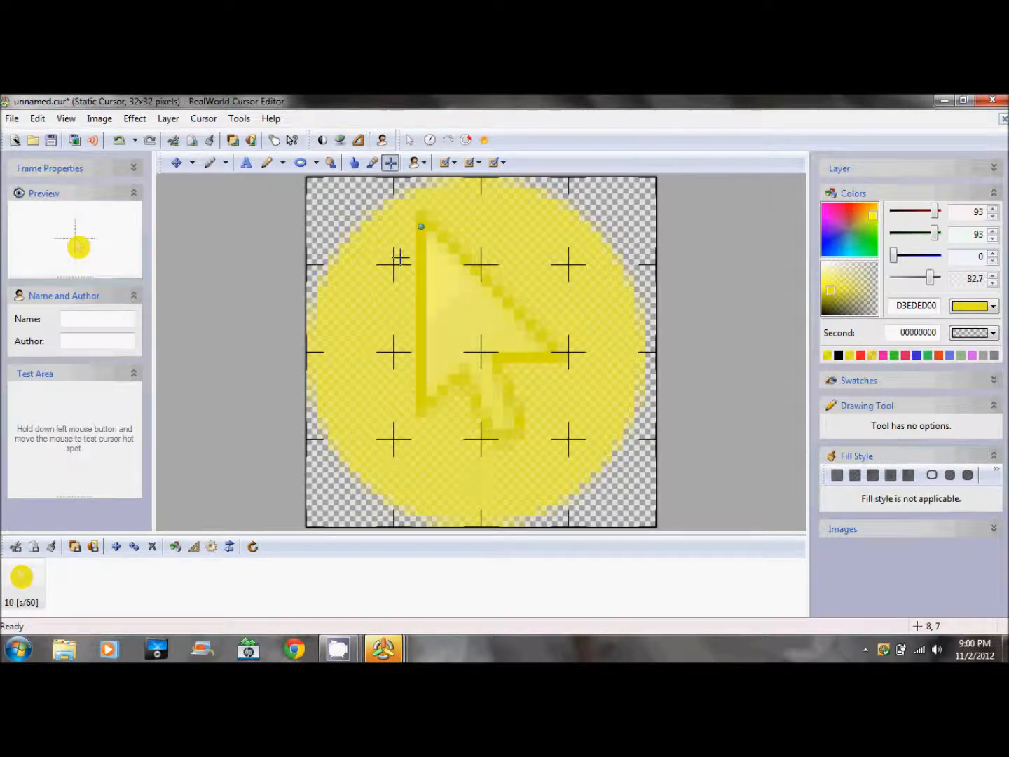
- Use the File menu to save the cursor and exit the editor
click(11, 118)
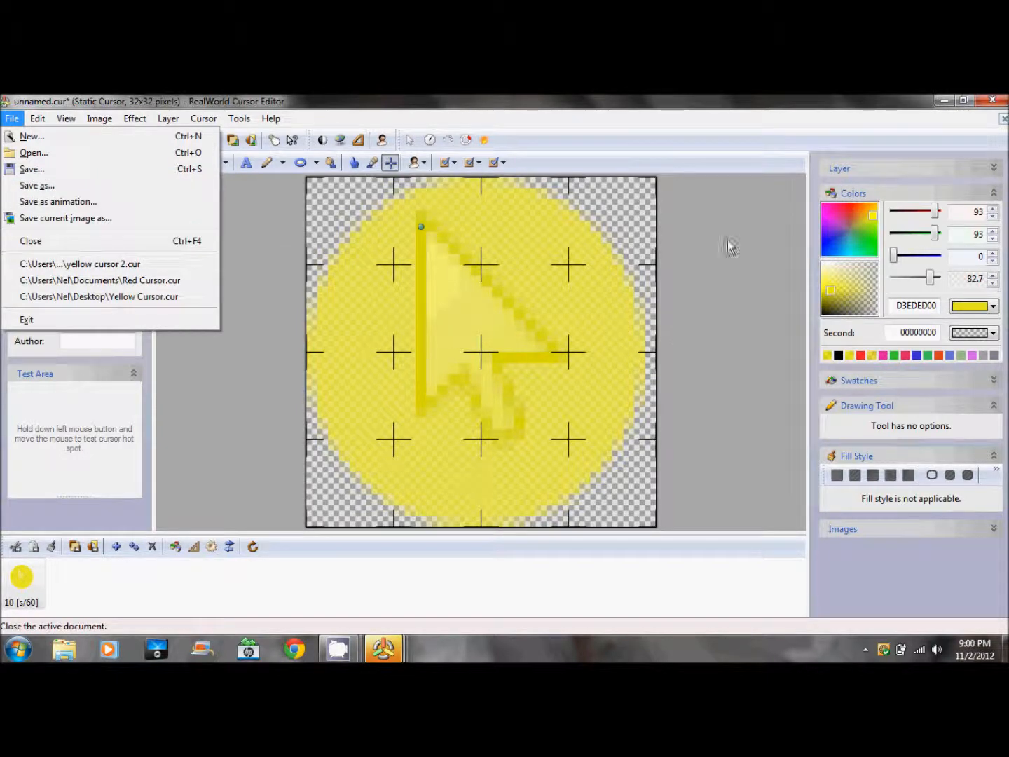
mouse_move(31, 168)
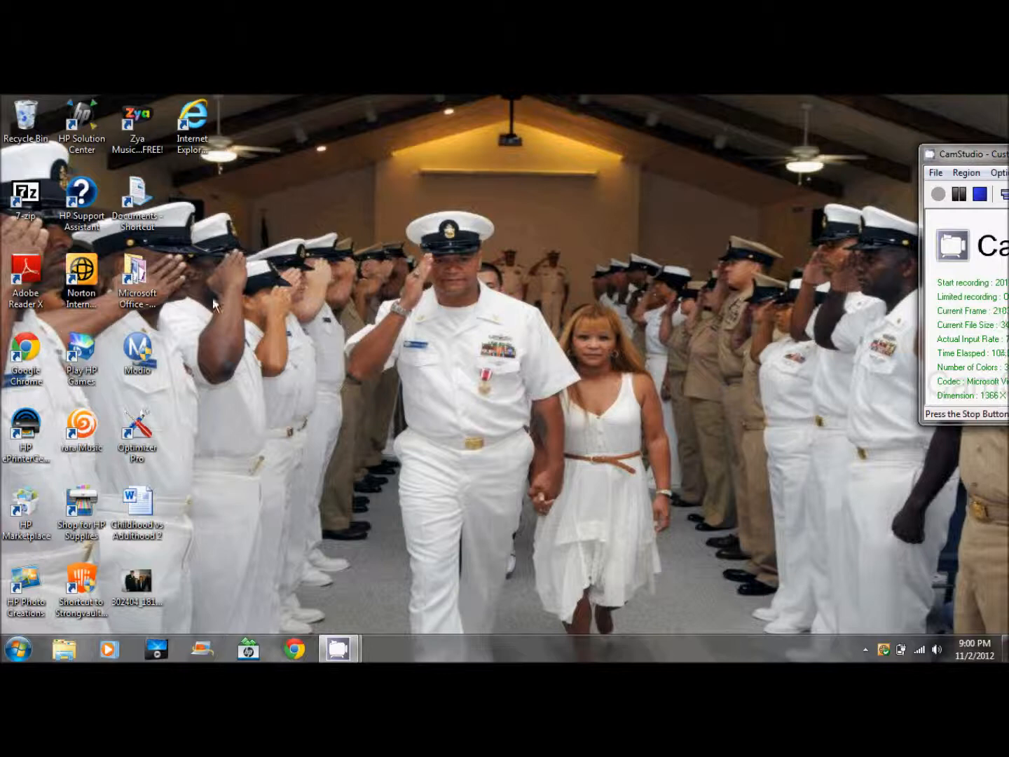
- Reach Mouse Properties via Appearance and Personalization, Personalization, Change mouse pointers
click(16, 648)
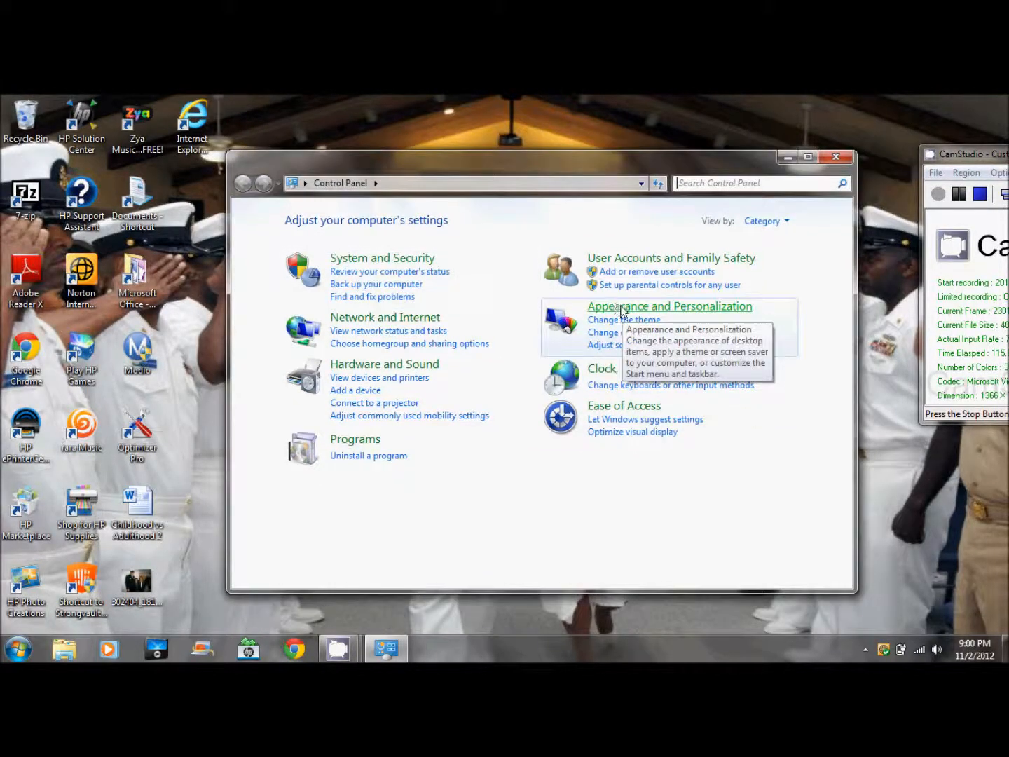
click(669, 305)
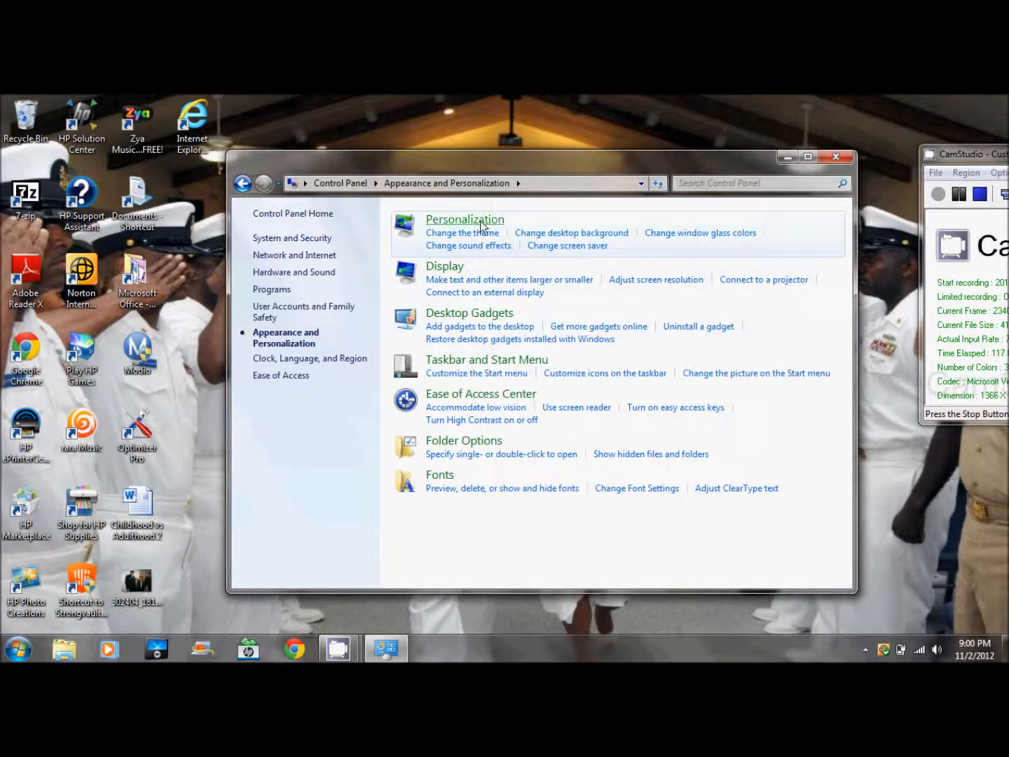
click(465, 219)
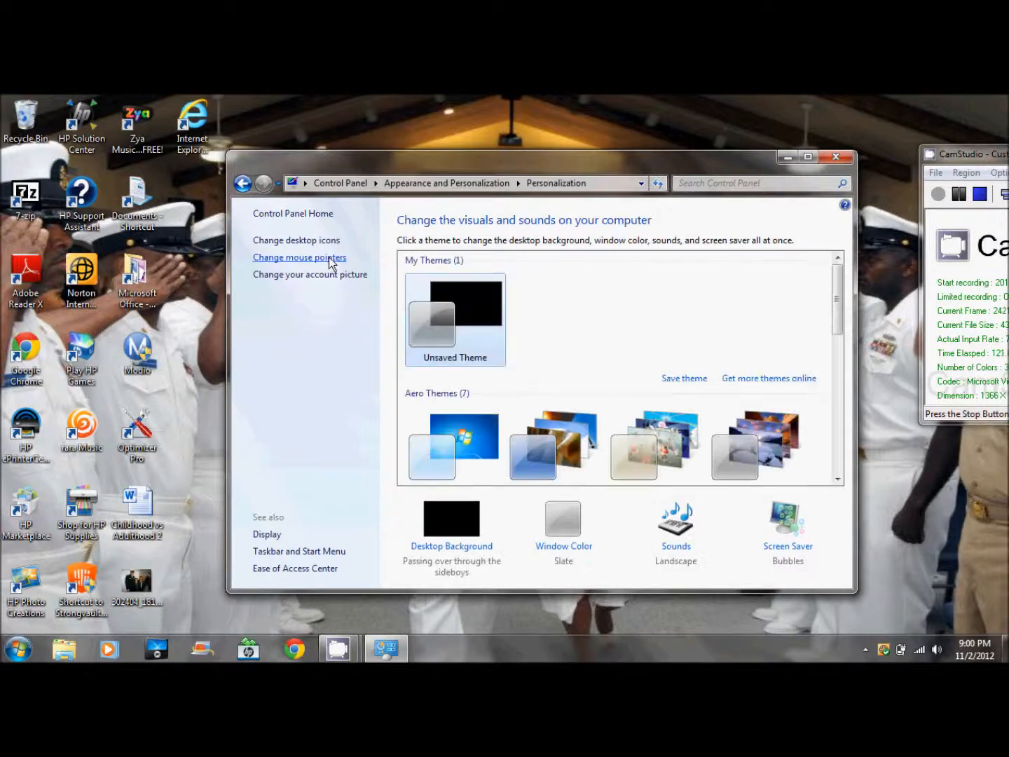
click(300, 258)
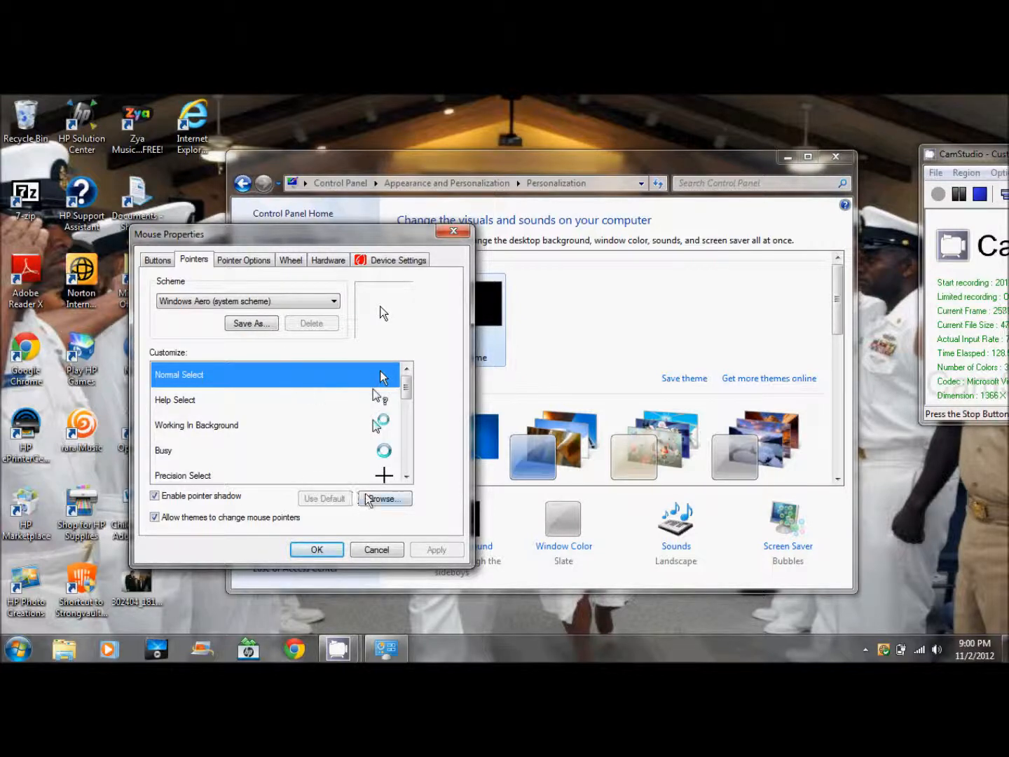
- Browse to 'yellow cursor 2', apply it as the normal pointer and close Personalization
click(384, 498)
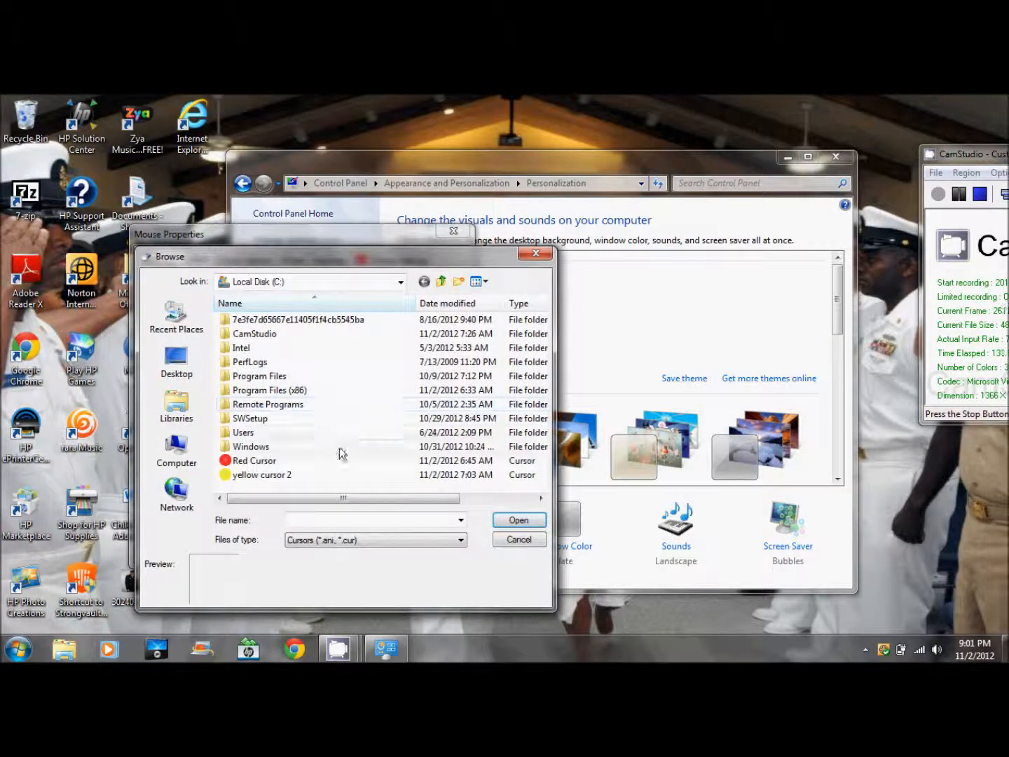
click(262, 473)
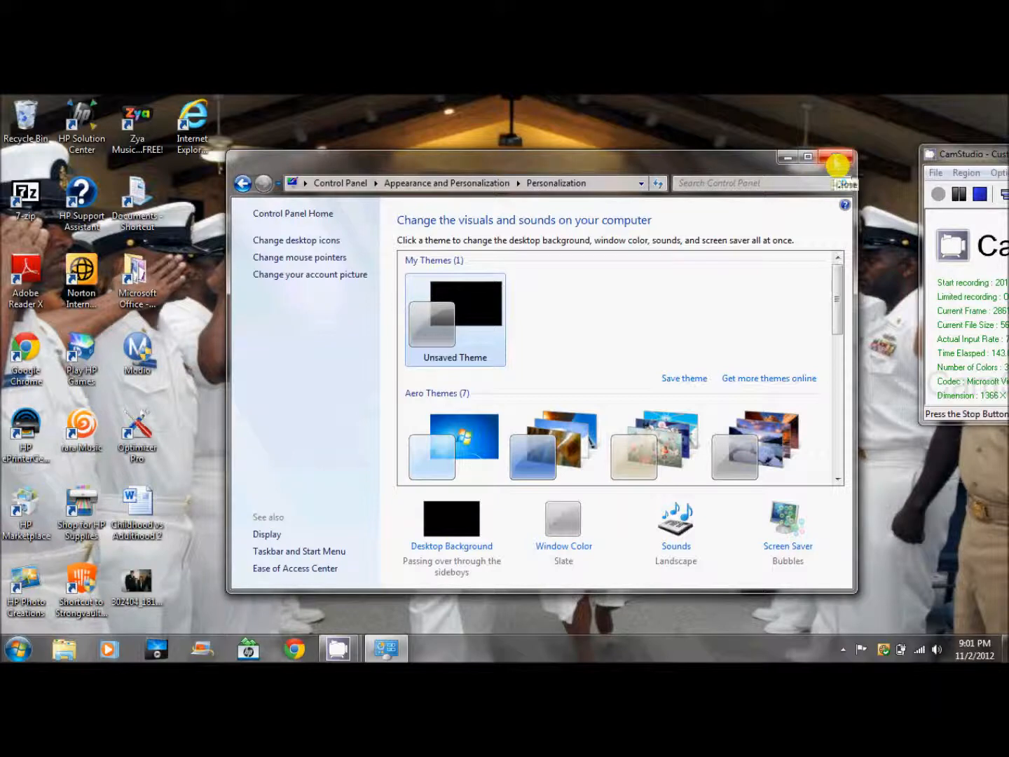
click(847, 157)
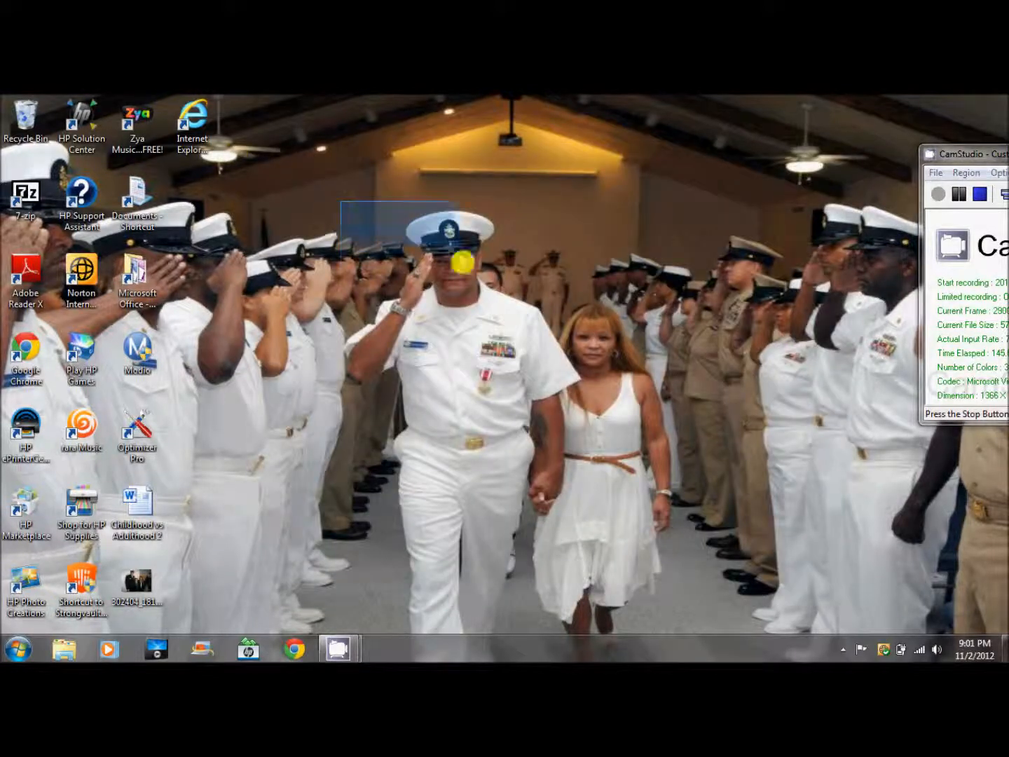